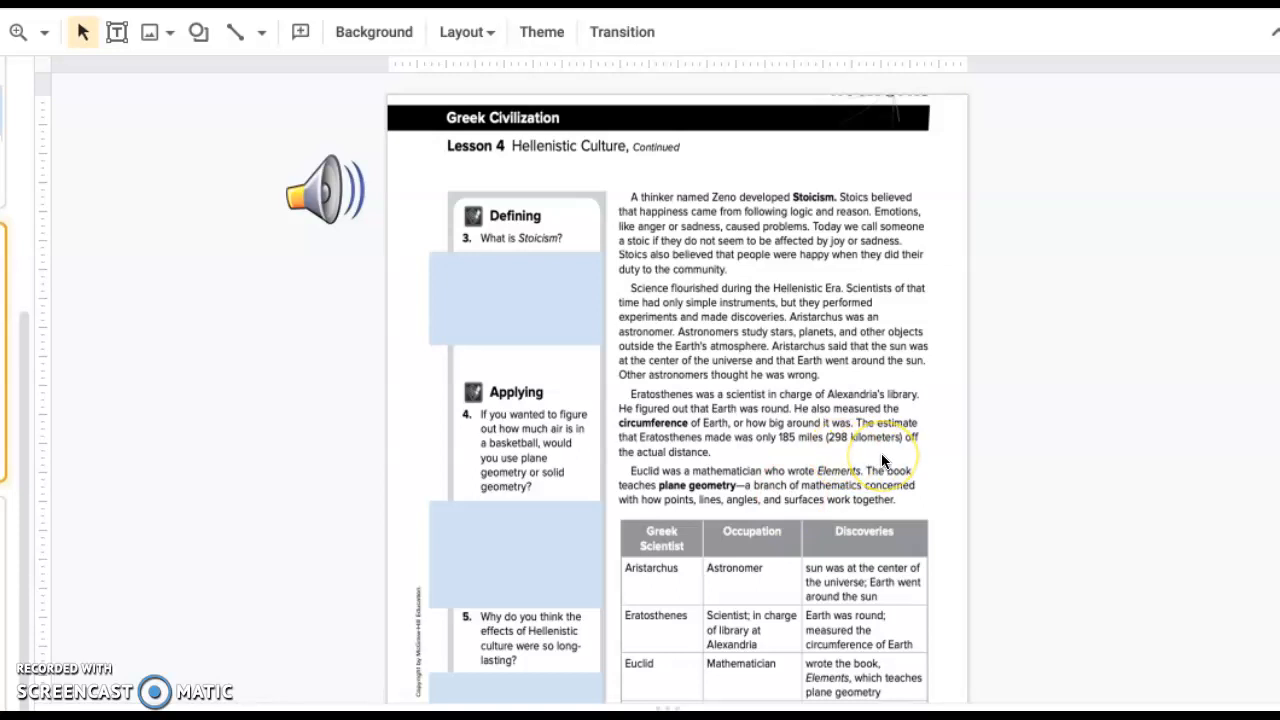
{"action": "mouse_move", "coordinate": [296, 452]}
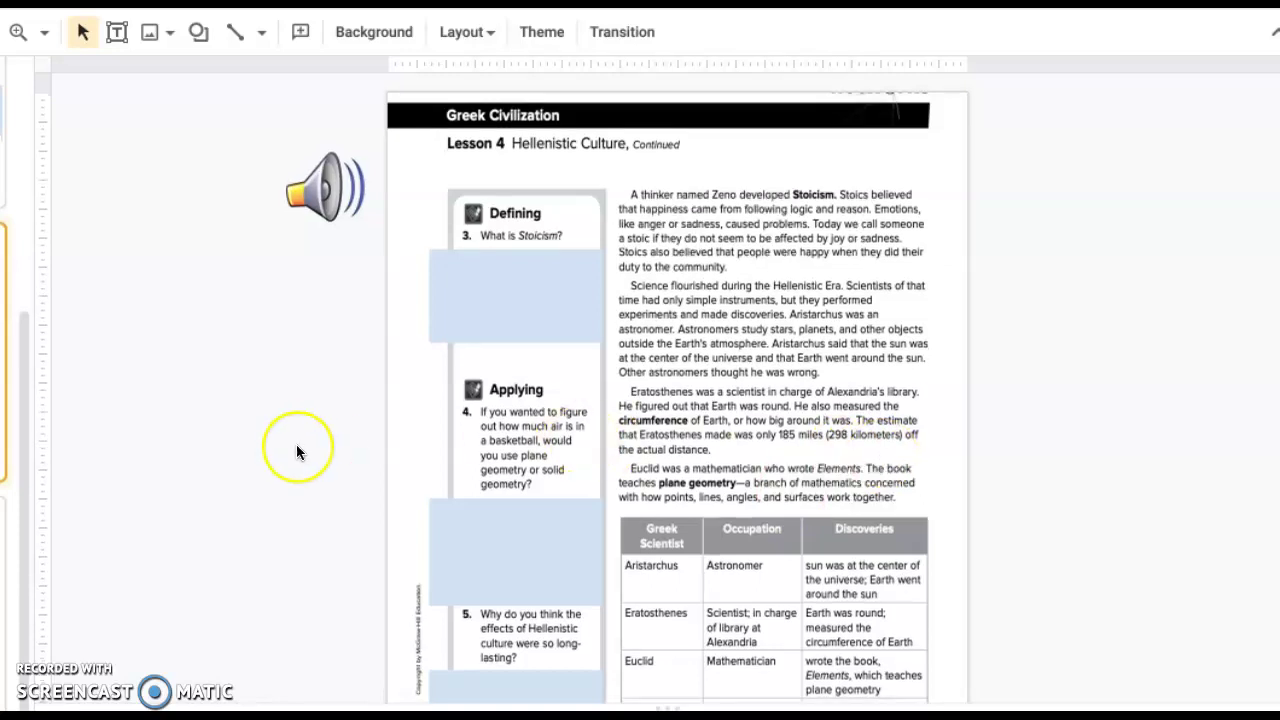
{"action": "scroll", "scroll_direction": "down", "scroll_amount": 3}
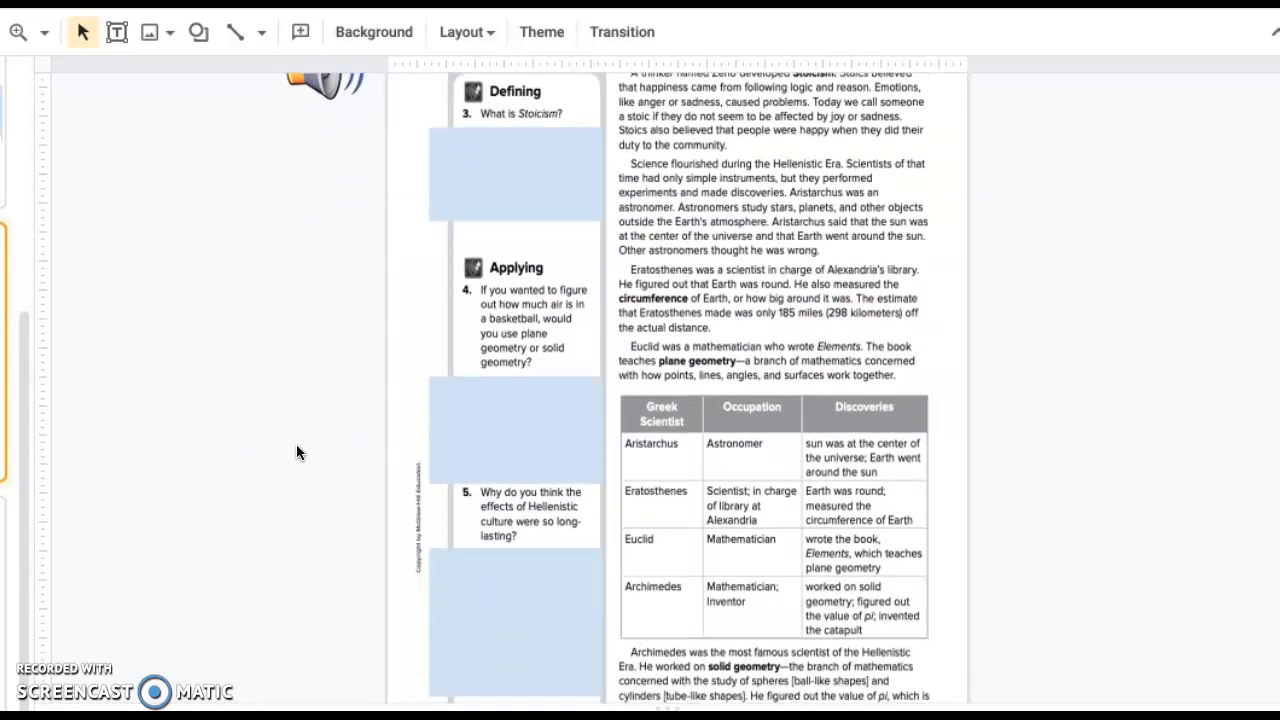
{"action": "scroll", "scroll_direction": "down", "scroll_amount": 3}
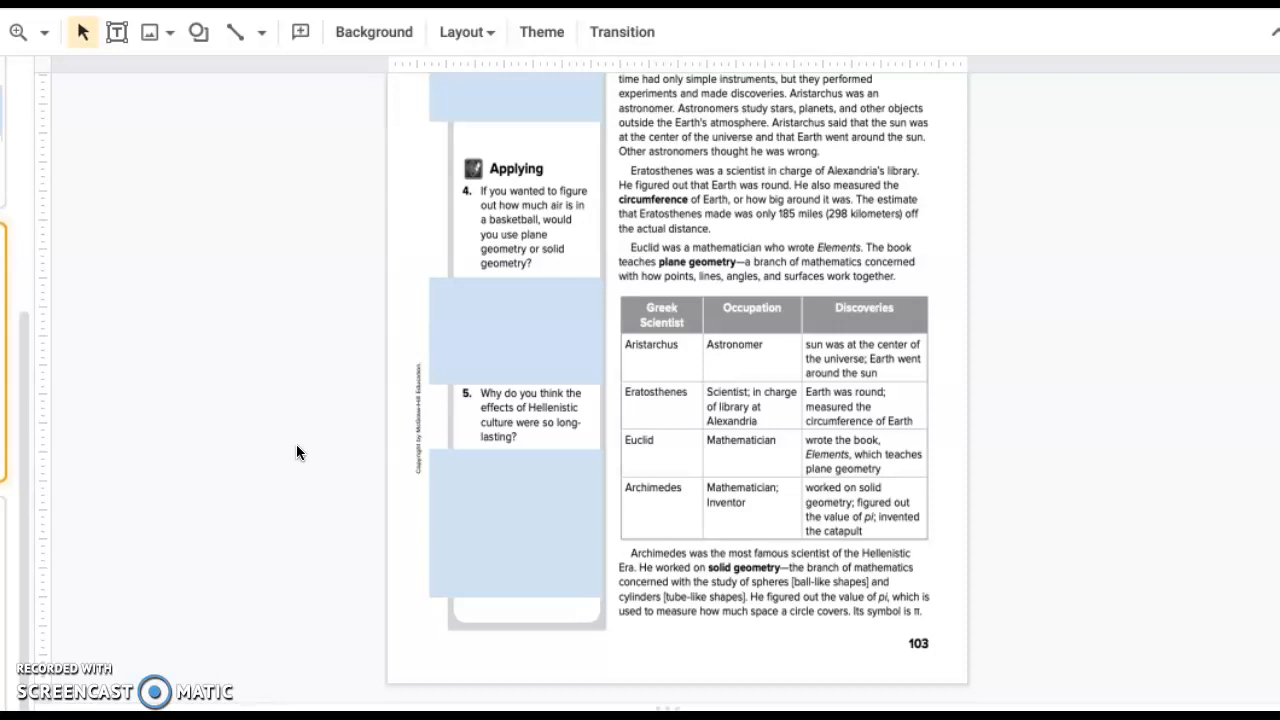
{"action": "mouse_move", "coordinate": [1052, 518]}
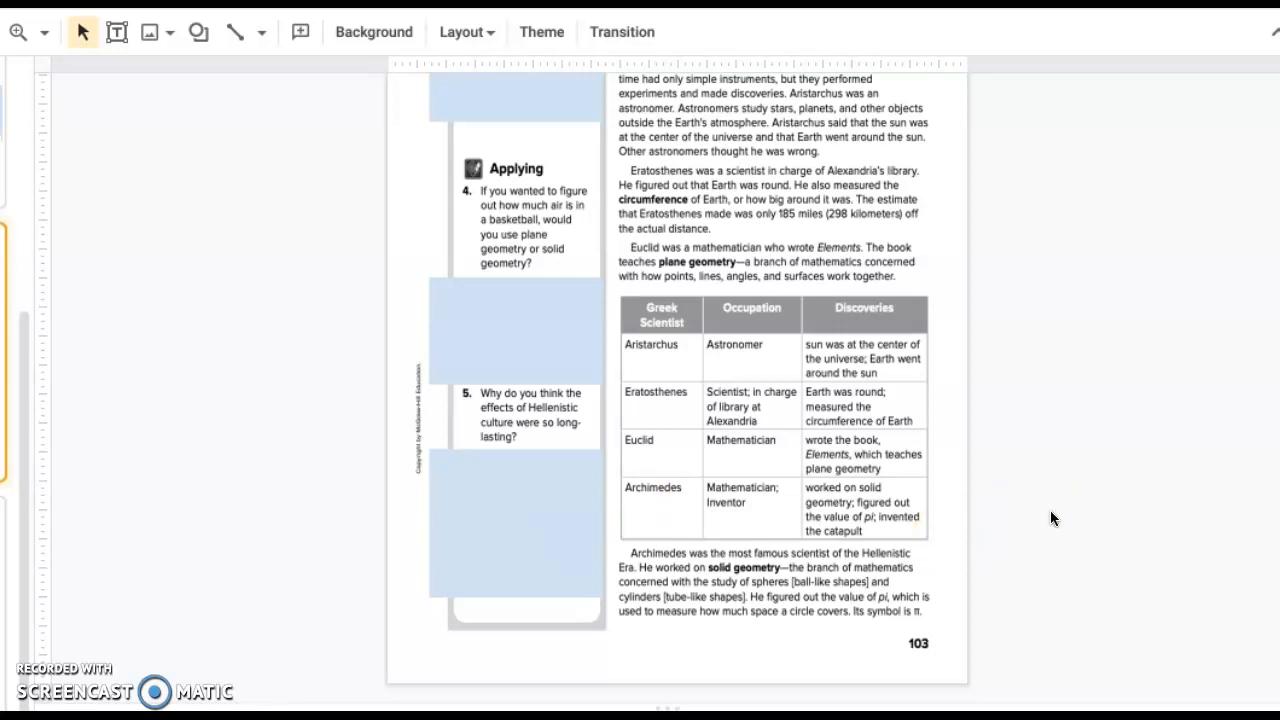
{"action": "scroll", "scroll_direction": "up", "scroll_amount": 3}
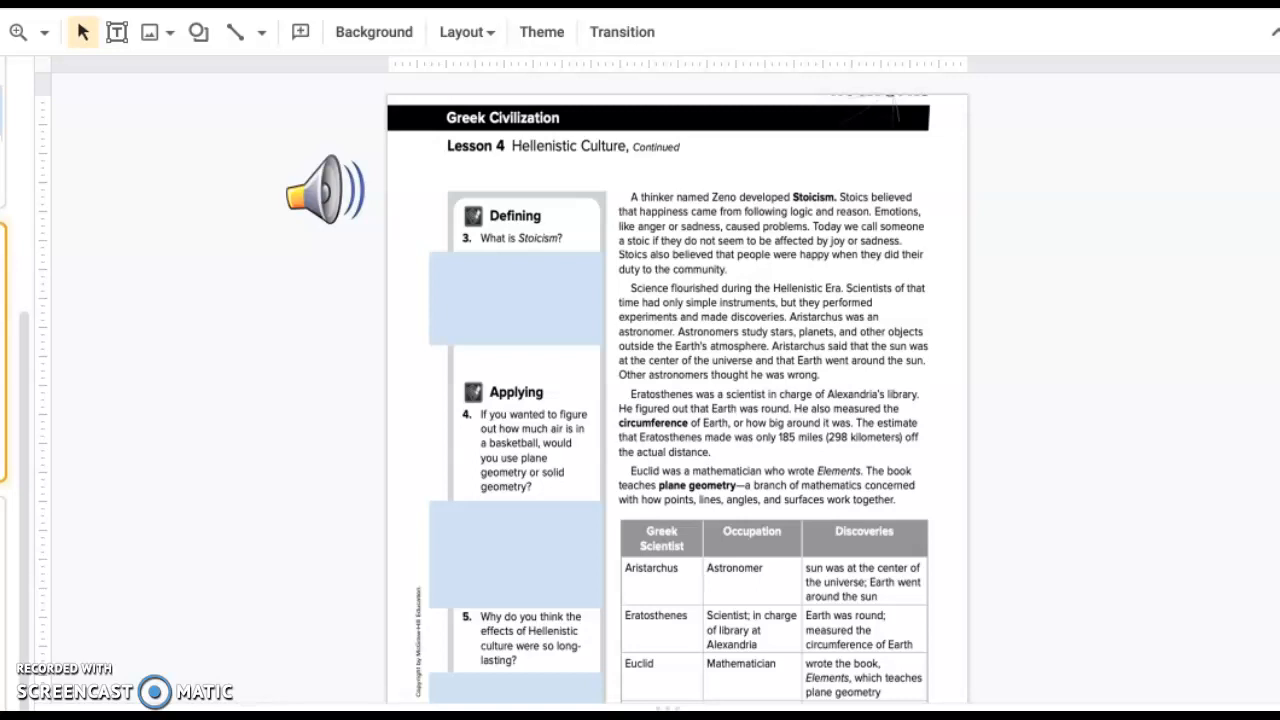
{"action": "mouse_move", "coordinate": [346, 122]}
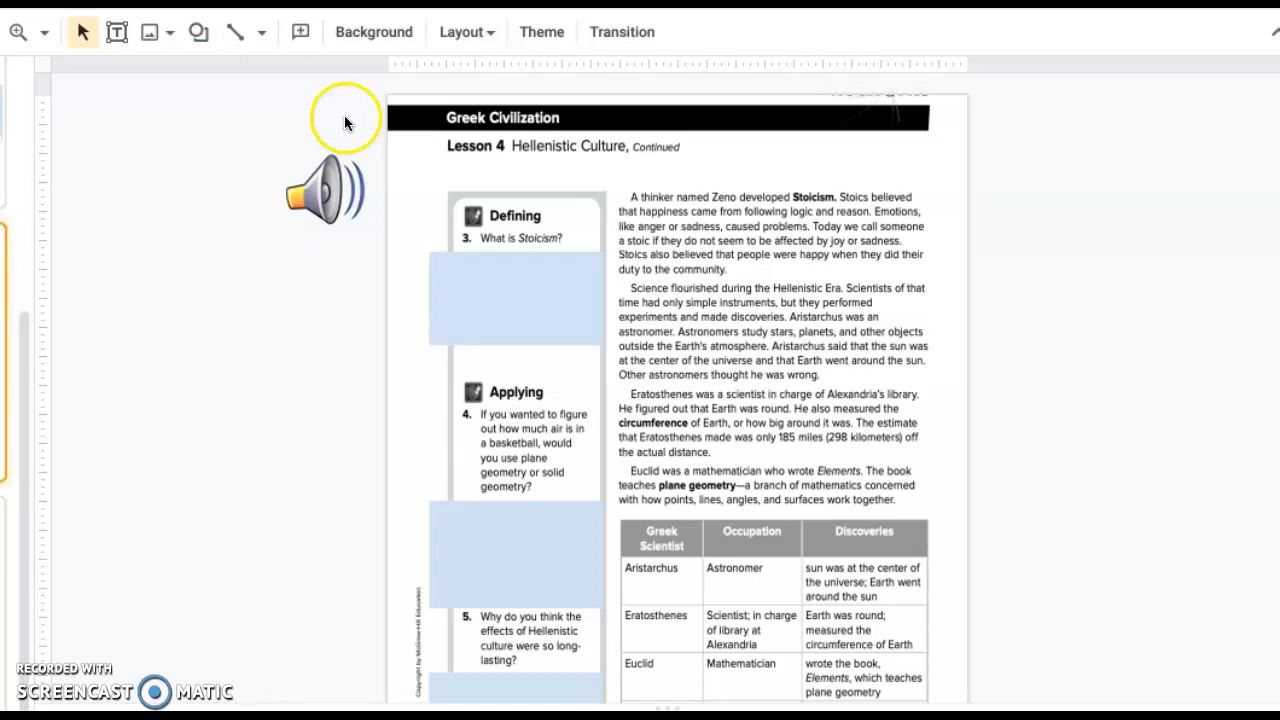
{"action": "mouse_move", "coordinate": [1208, 350]}
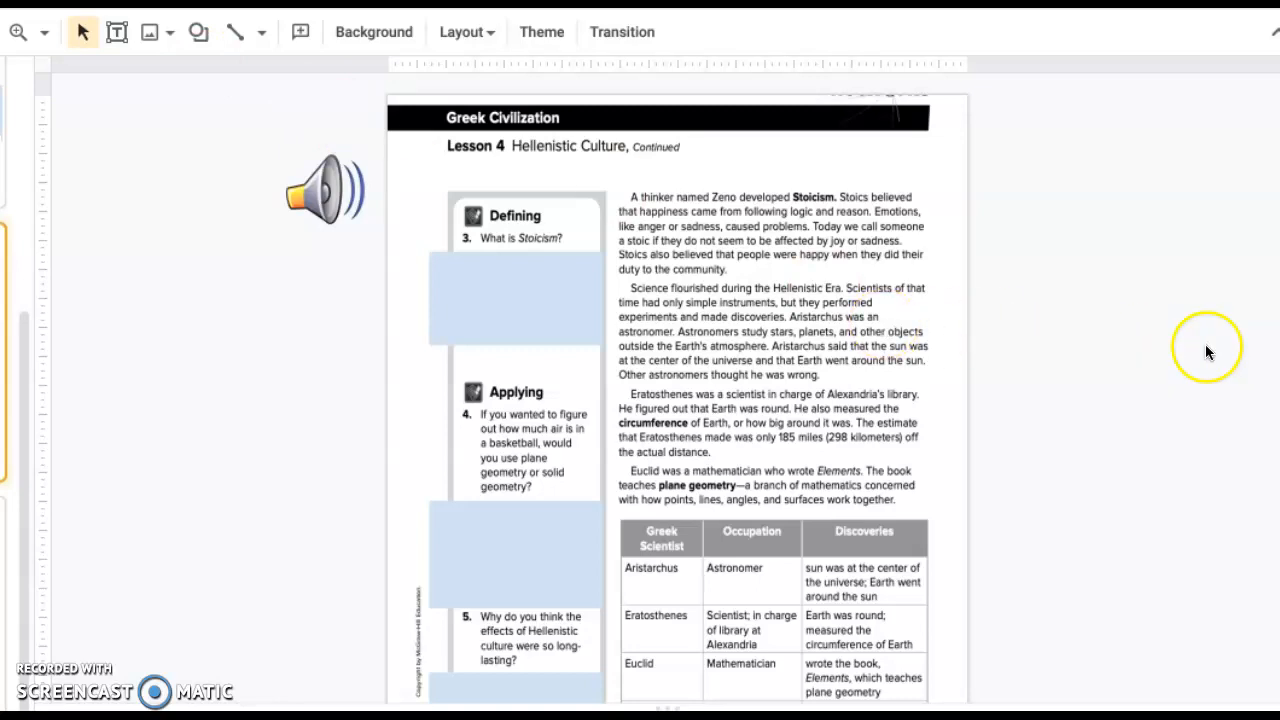
{"action": "mouse_move", "coordinate": [670, 516]}
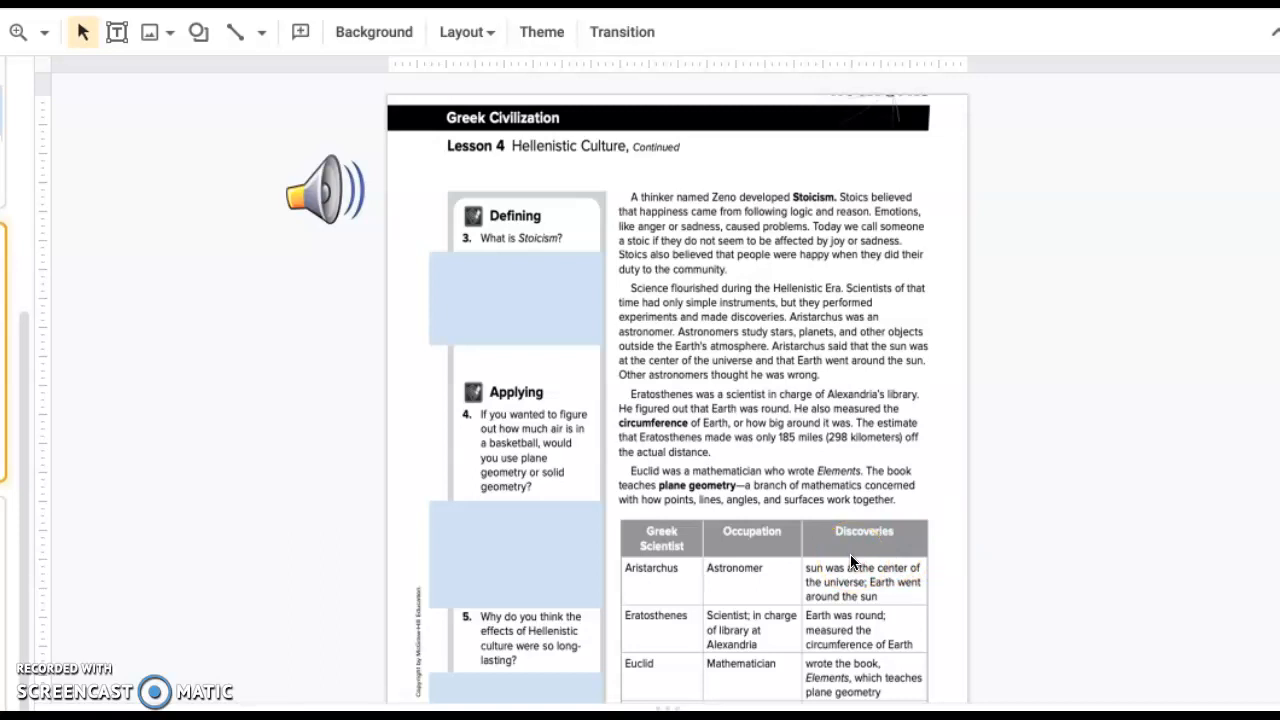
{"action": "mouse_move", "coordinate": [936, 656]}
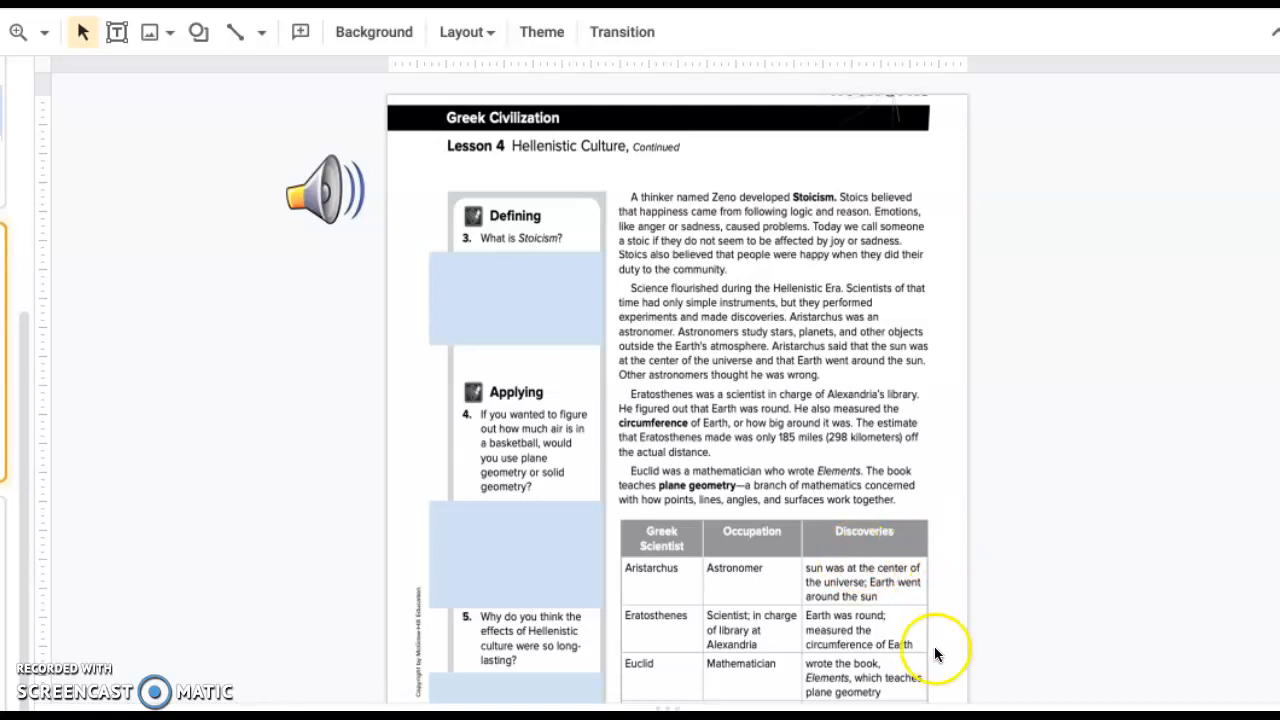
{"action": "mouse_move", "coordinate": [990, 574]}
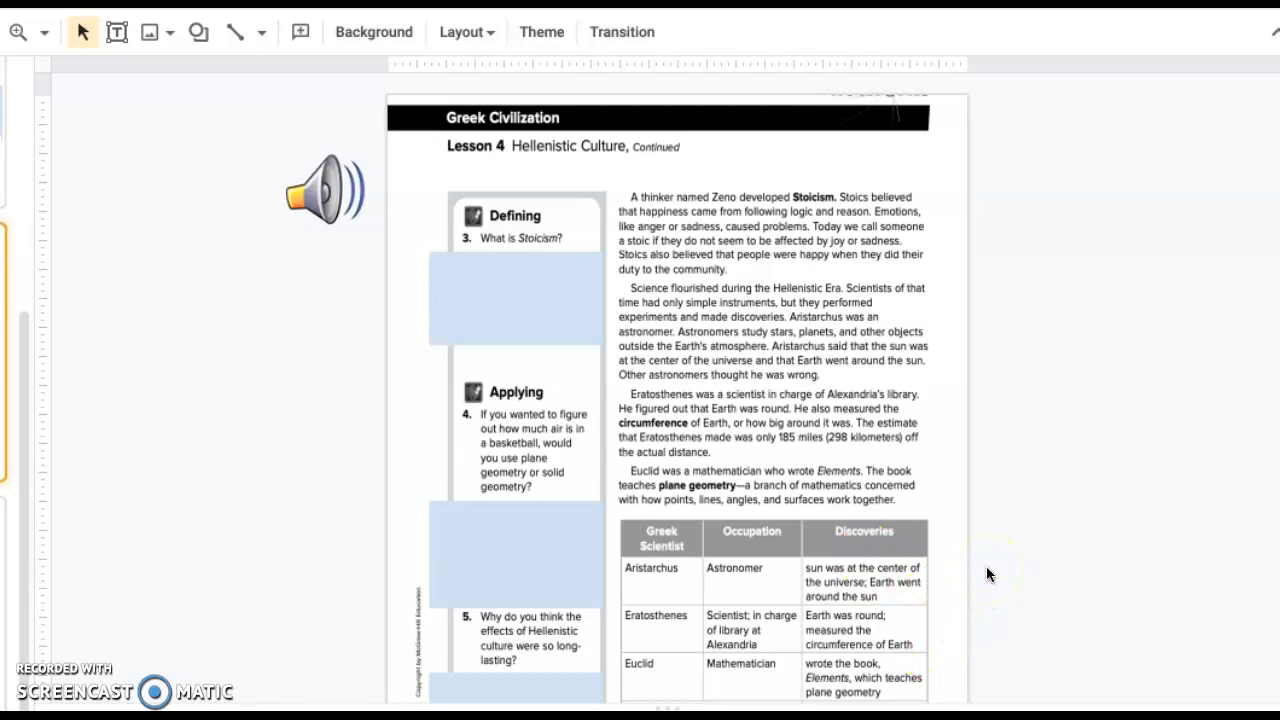
{"action": "scroll", "scroll_direction": "down", "scroll_amount": 3}
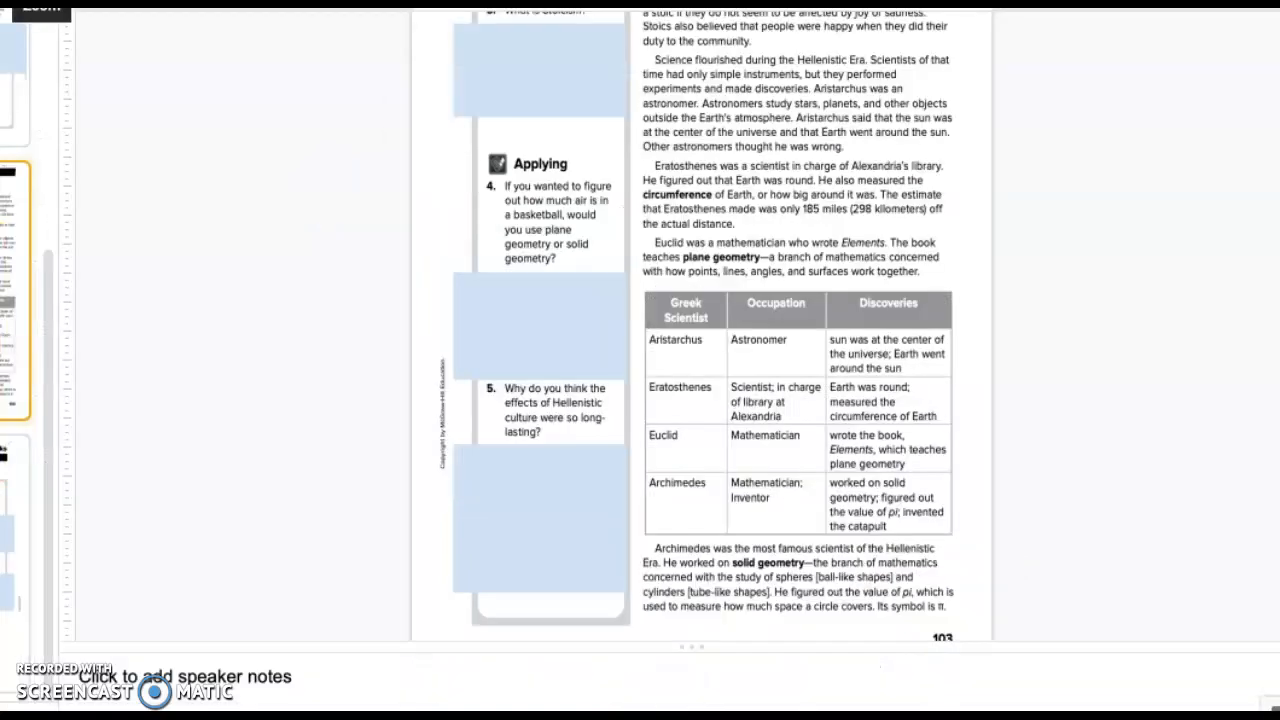